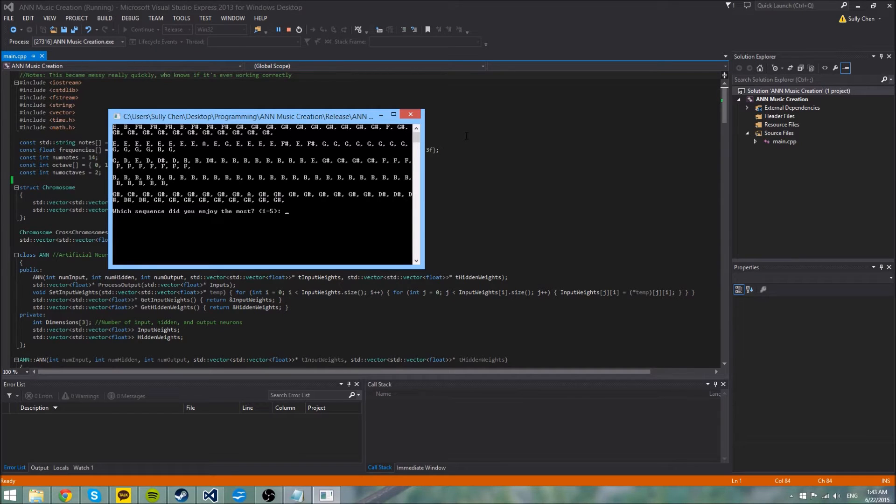
mouse_move(309, 208)
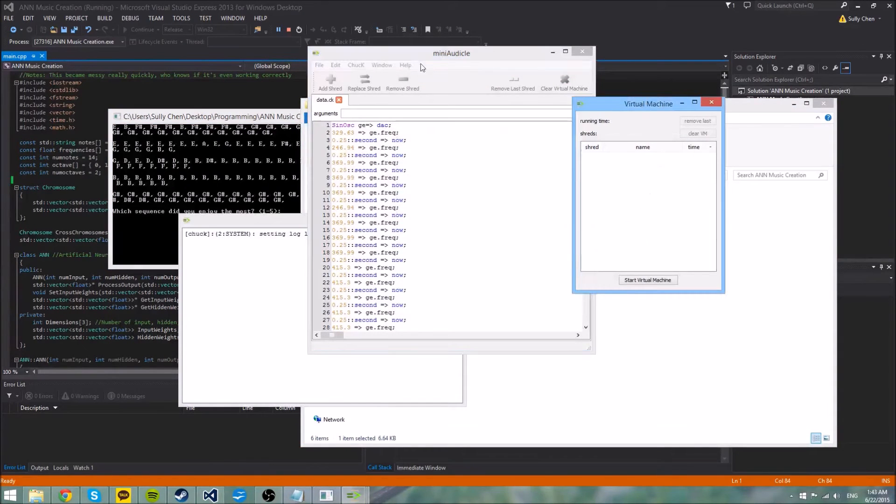
mouse_move(586, 188)
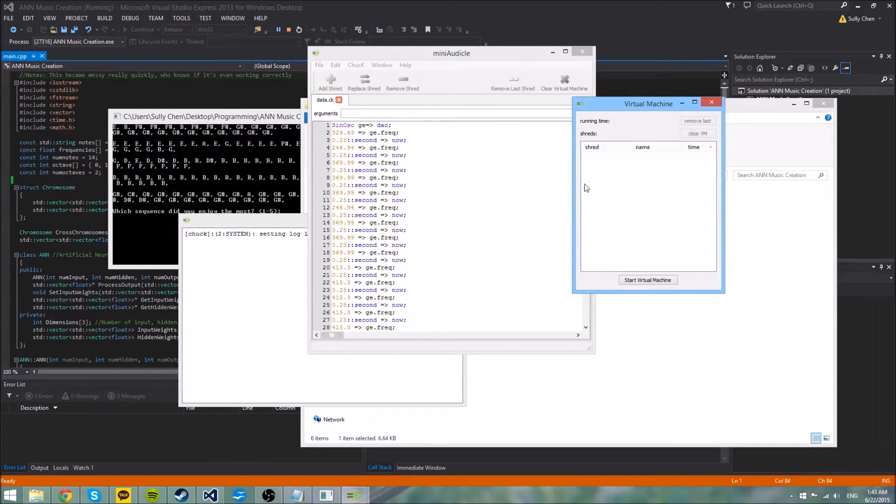
Start the ChucK virtual machine from the Virtual Machine window
left_click(647, 279)
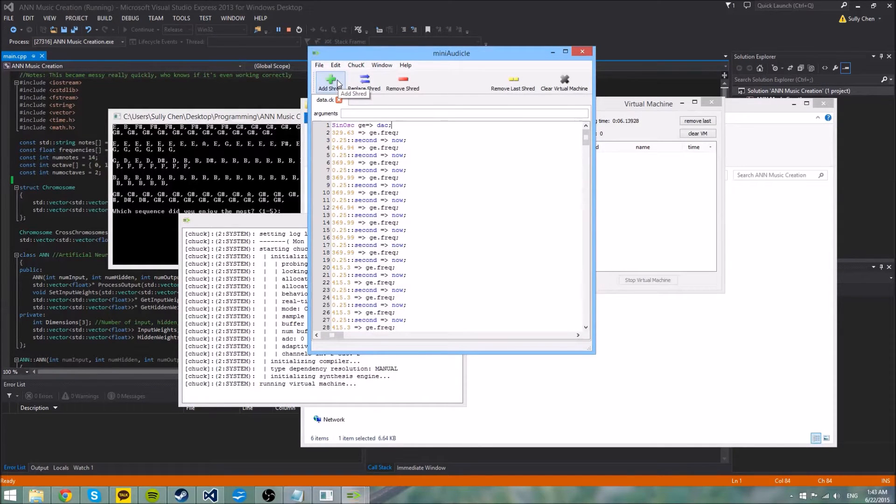
left_click(328, 81)
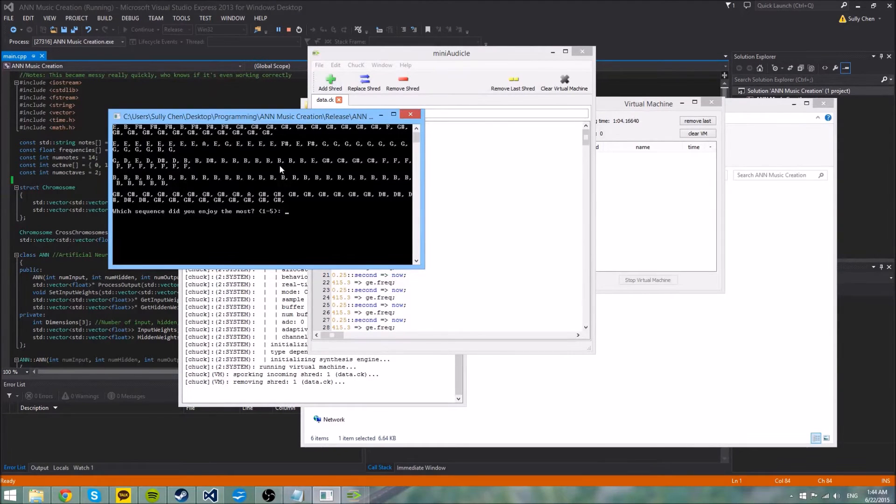
Rank sequence 1 as most favourite and sequence 4 as second favourite
type("1")
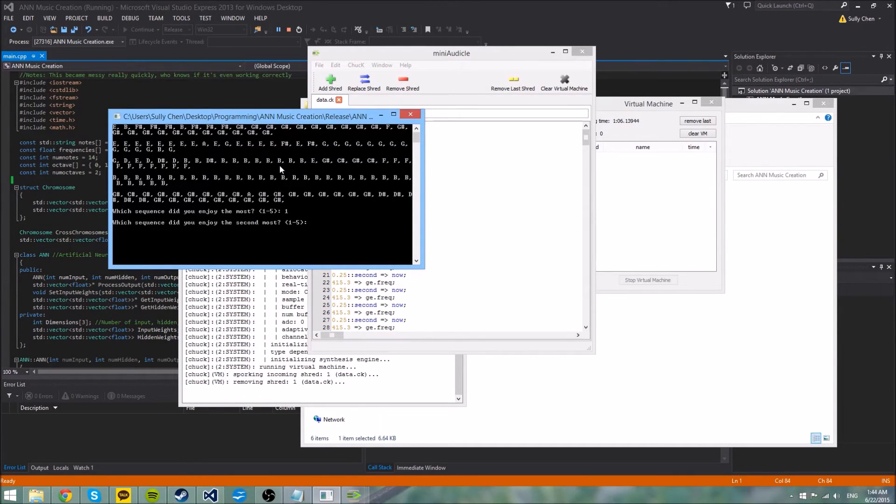
type("4")
type("3")
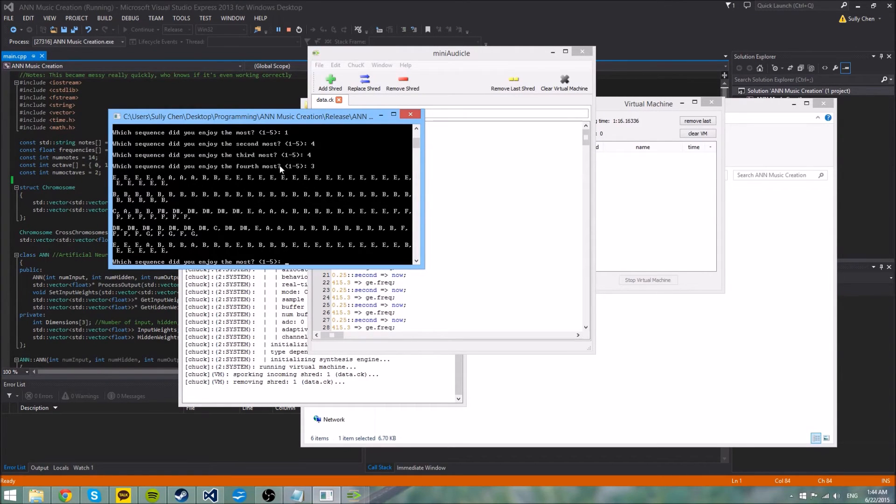
mouse_move(330, 142)
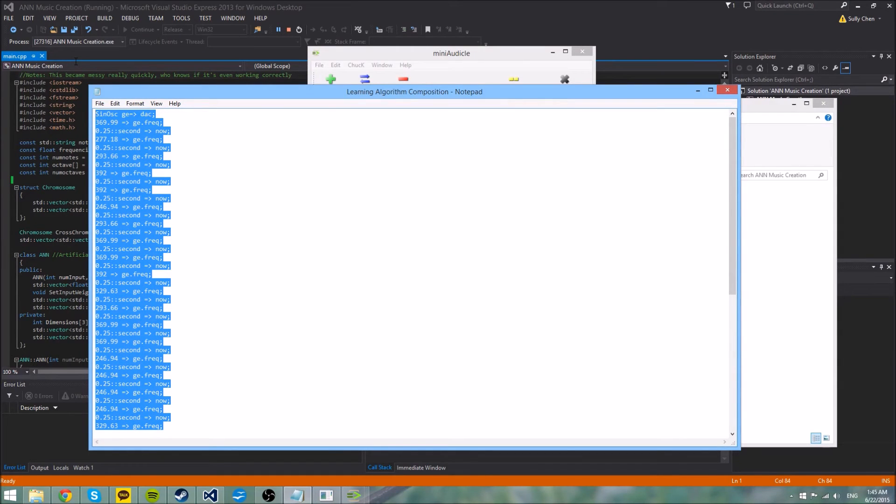
Switch to miniAudicle and place the cursor in data.ck to replace its code with the melody
left_click(452, 53)
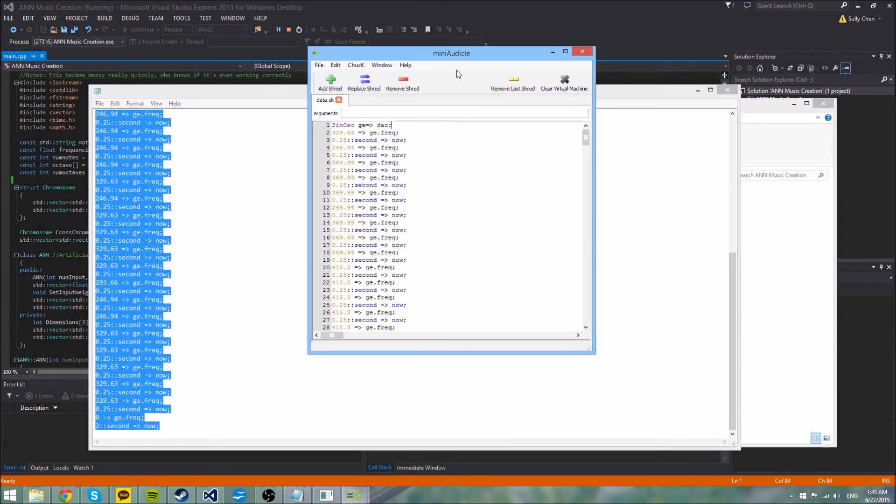
left_click(329, 82)
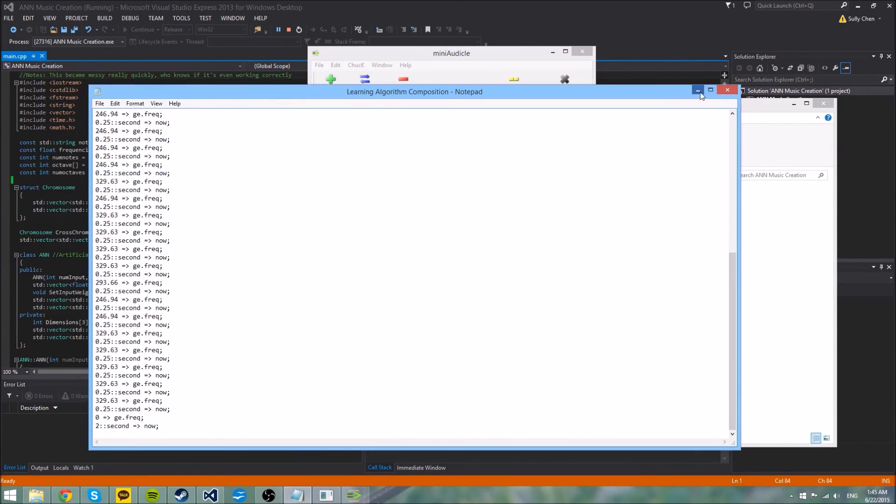
Minimize Notepad and bring miniAudicle with the updated data.ck to the front
left_click(699, 90)
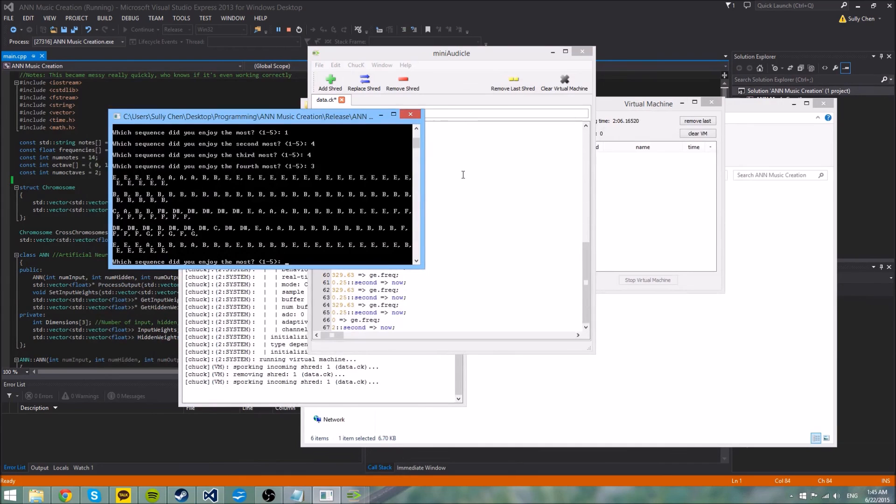
left_click(451, 54)
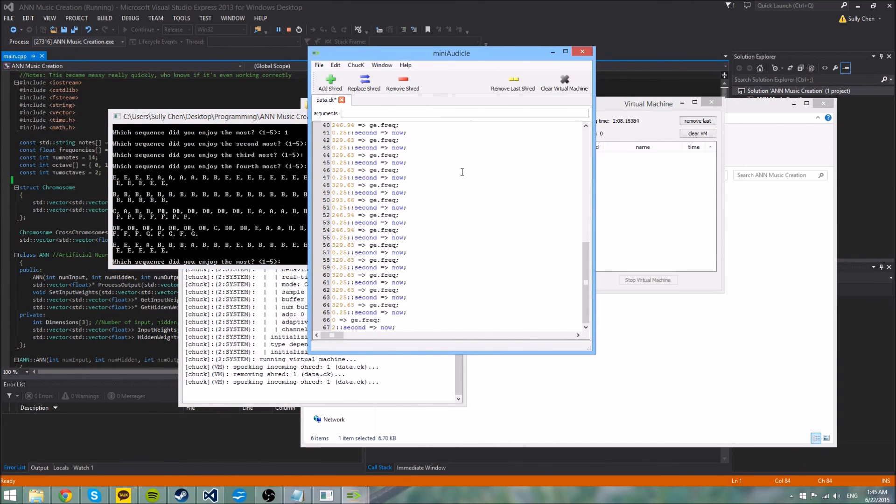